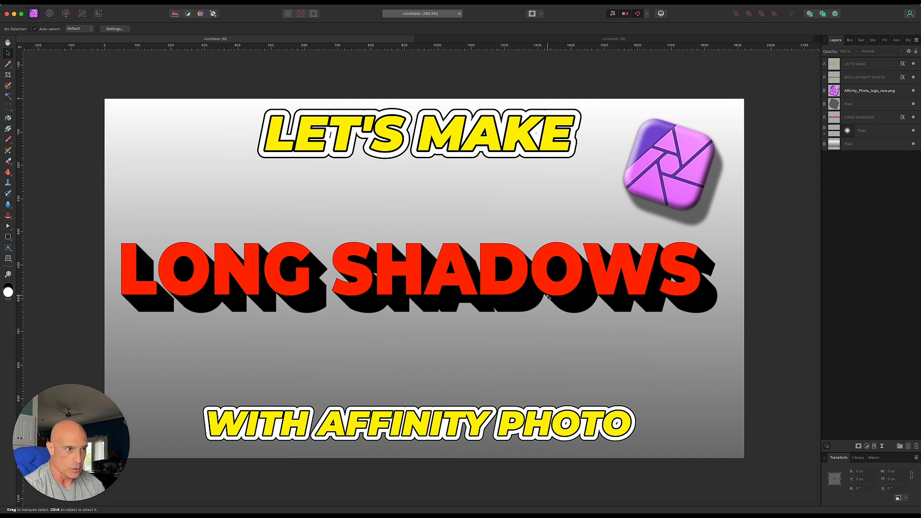
pyautogui.moveTo(527, 48)
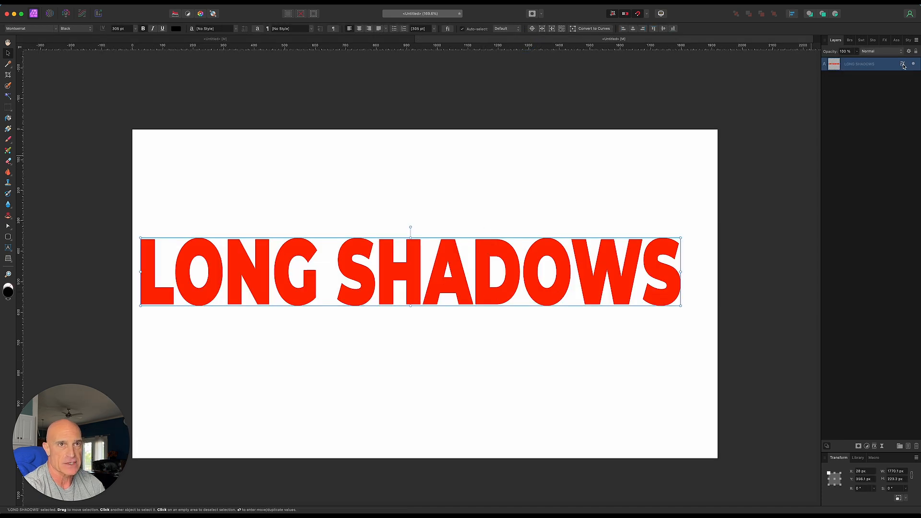
# Add a grey Outer Shadow offset down and right to the red LONG SHADOWS text
pyautogui.click(902, 63)
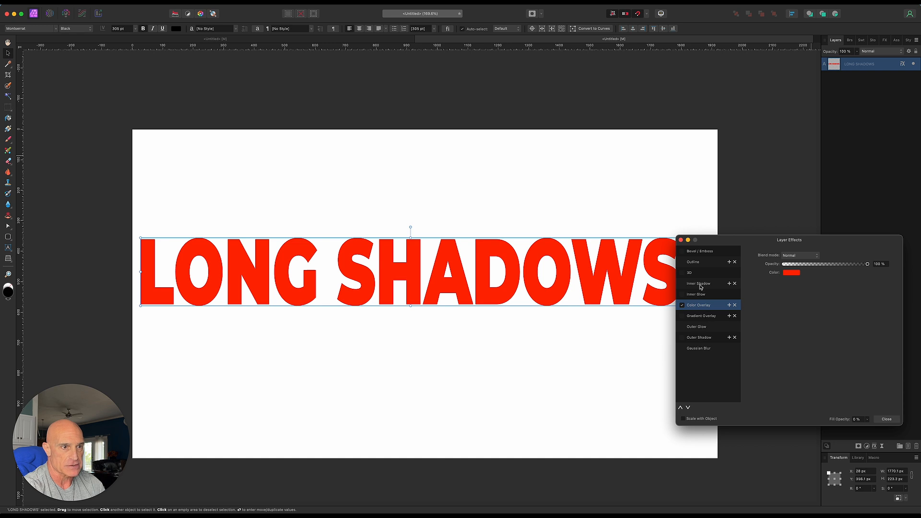
pyautogui.moveTo(691, 340)
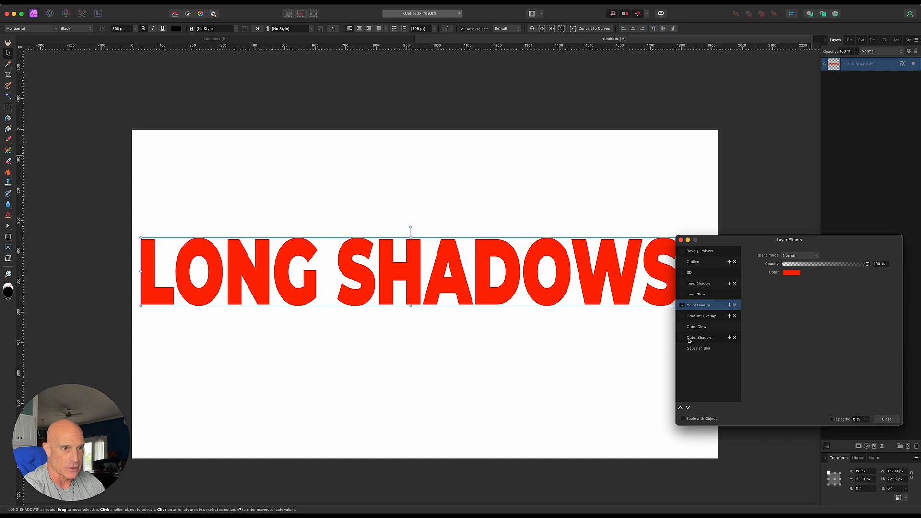
pyautogui.click(699, 337)
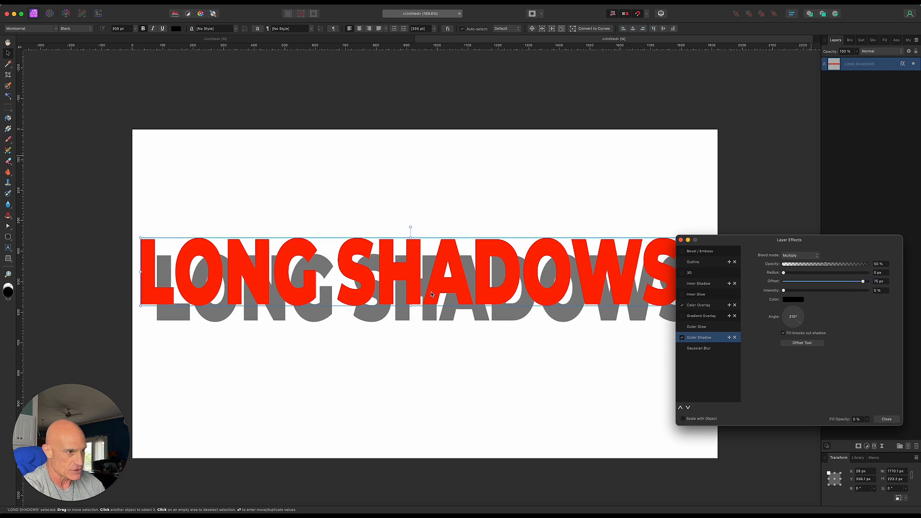
pyautogui.click(887, 419)
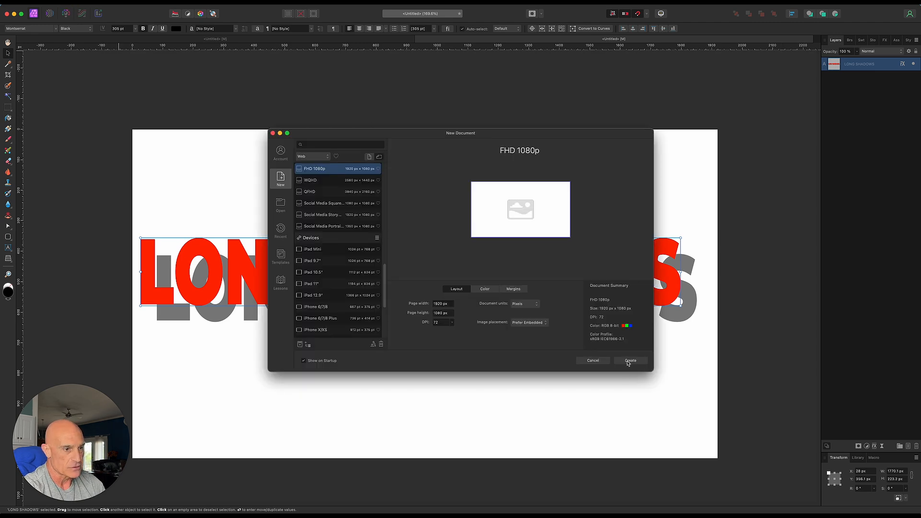
# Create a 1920x1080 FHD document and type LONG SHADOWS text in a heavy bold font
pyautogui.click(630, 360)
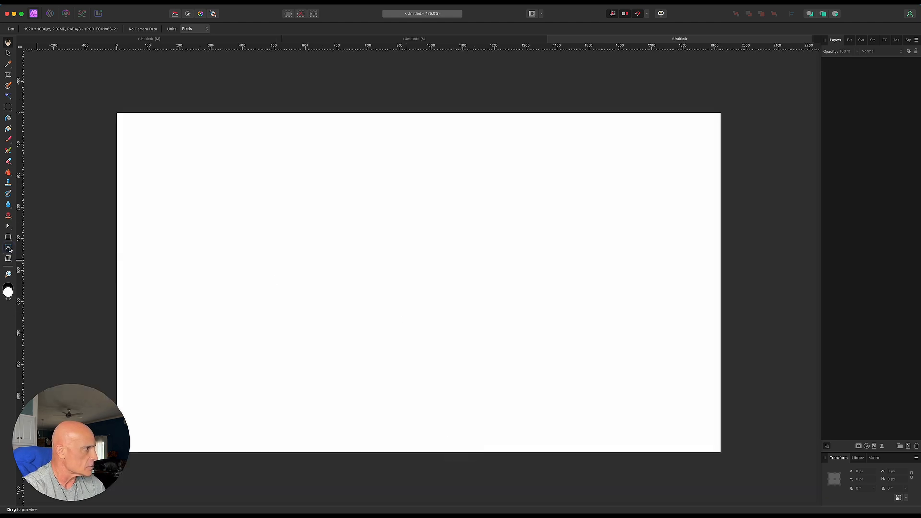
pyautogui.click(8, 248)
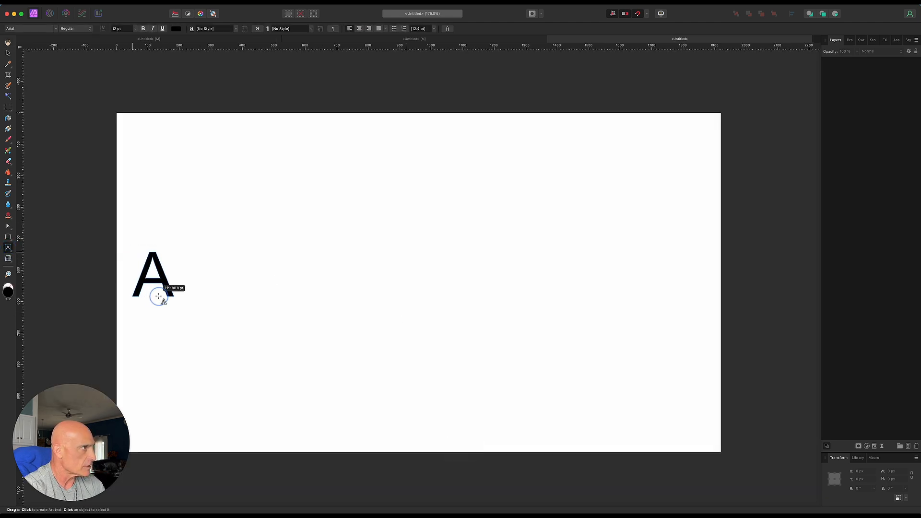
pyautogui.write('LONG SHADOWS')
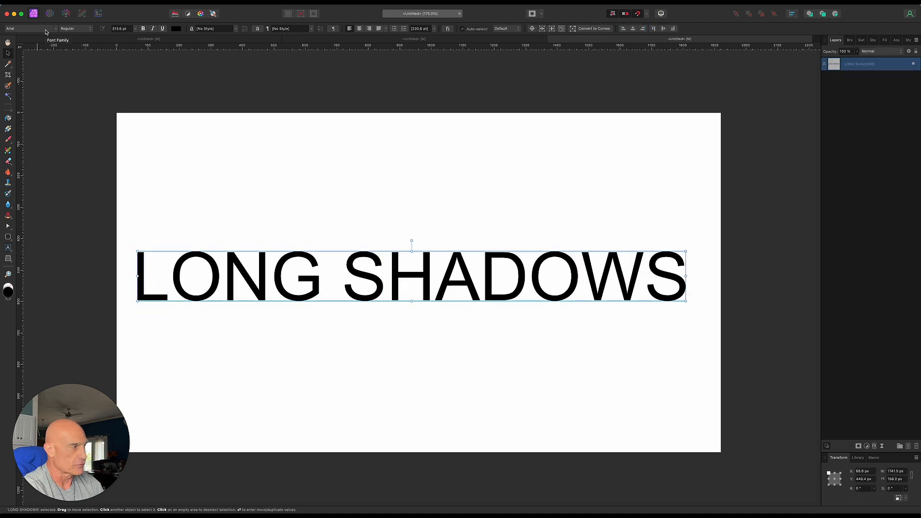
pyautogui.click(29, 28)
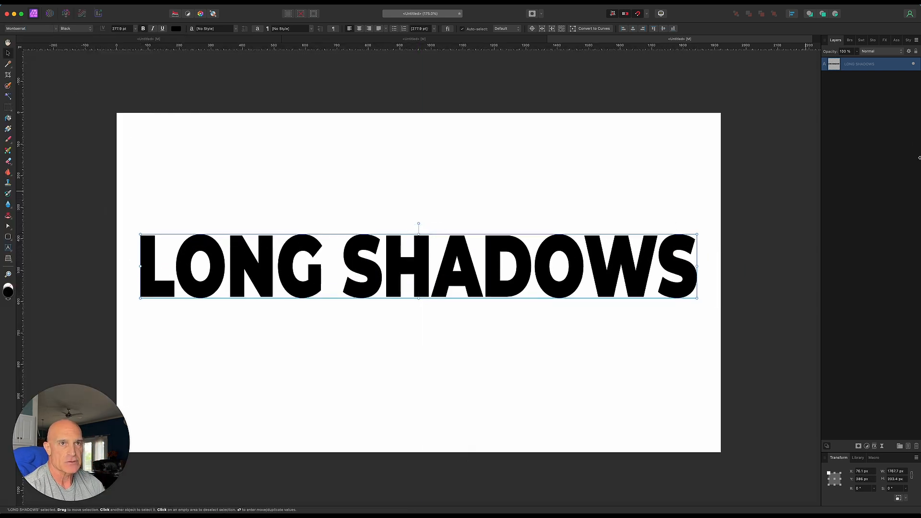
pyautogui.moveTo(839, 317)
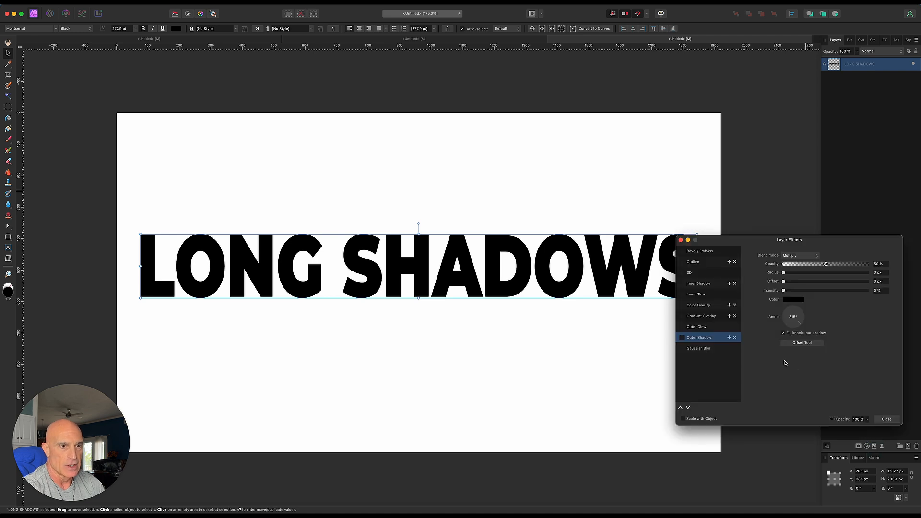
# Apply a red Color Overlay with Outline enabled to the LONG SHADOWS text
pyautogui.click(684, 305)
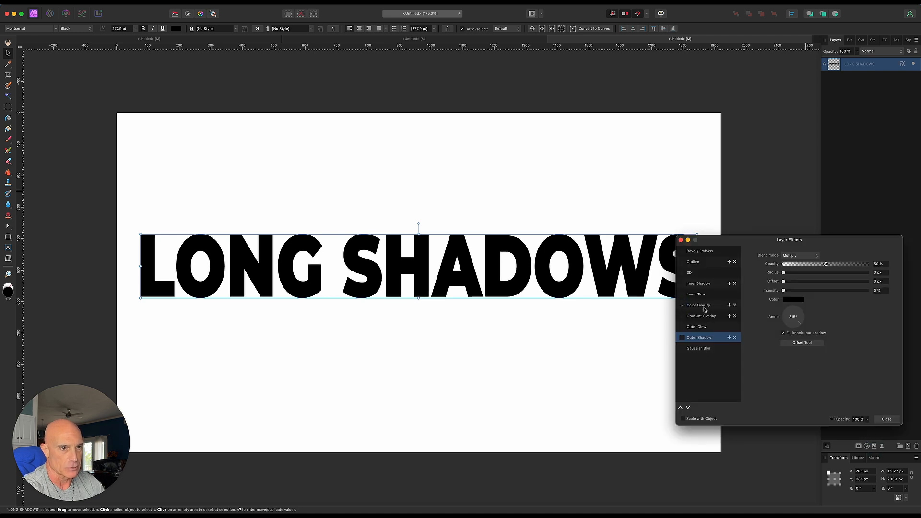
pyautogui.click(699, 305)
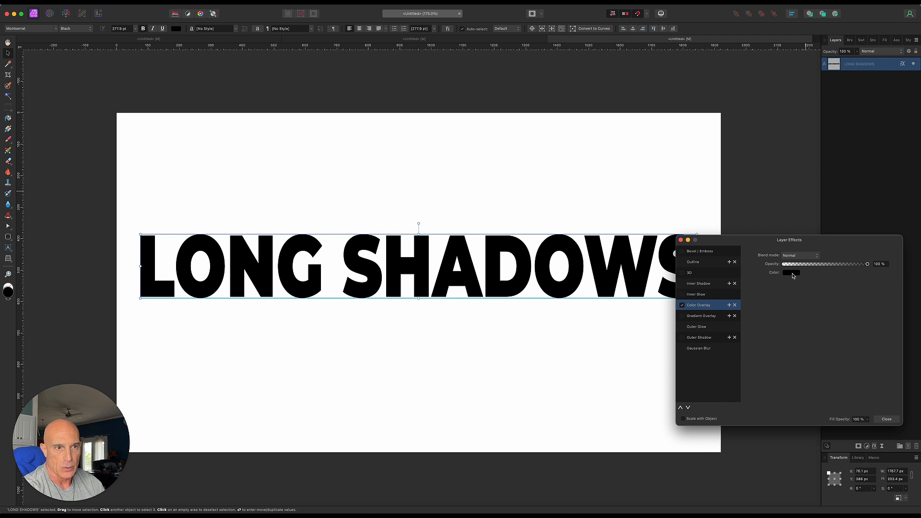
pyautogui.click(793, 273)
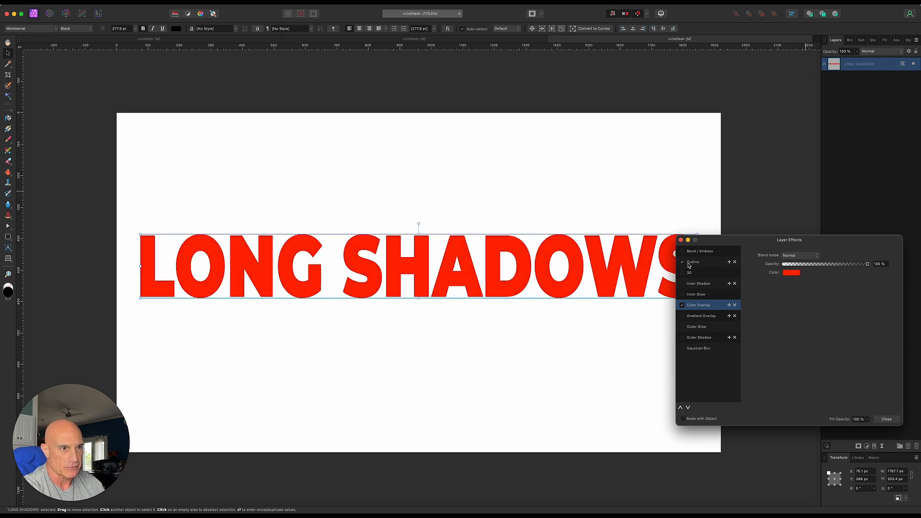
pyautogui.click(693, 262)
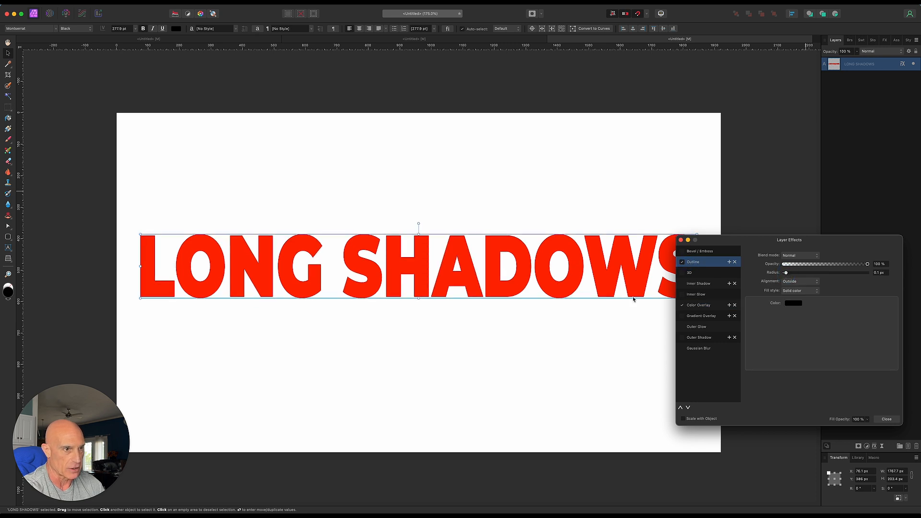
pyautogui.click(886, 419)
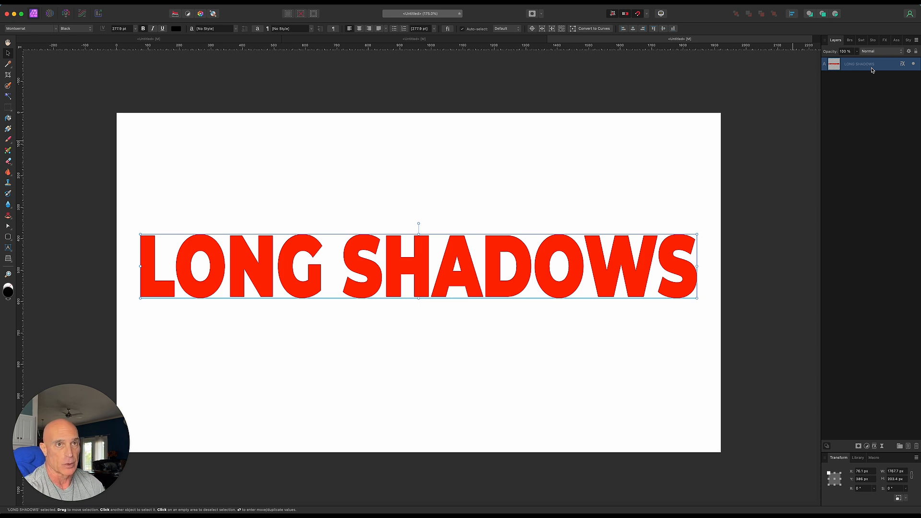
# Duplicate the text layer with Cmd+J and set the copy's Color Overlay to black
pyautogui.press('cmd+j')
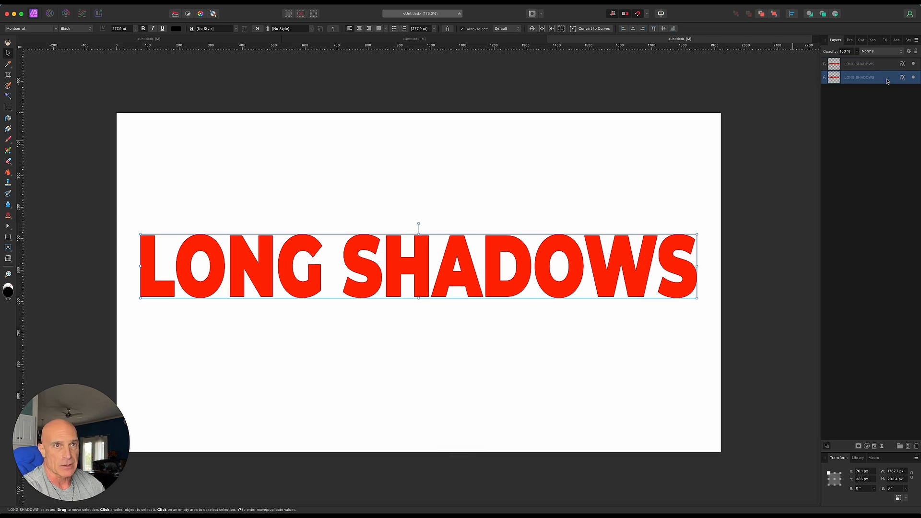
pyautogui.click(902, 77)
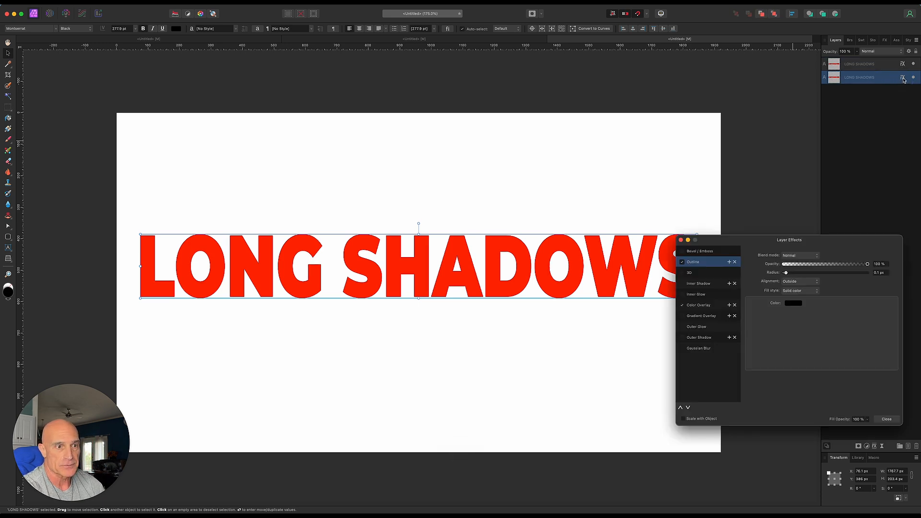
pyautogui.click(699, 305)
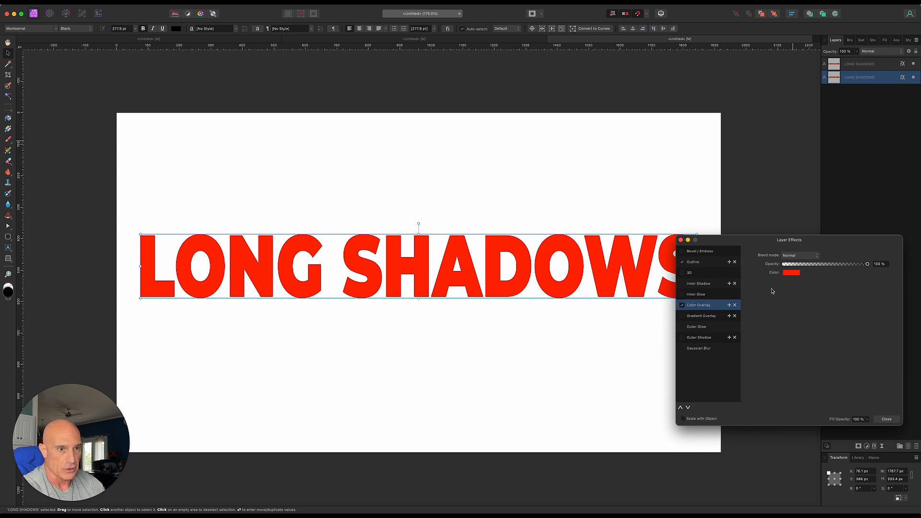
pyautogui.click(791, 272)
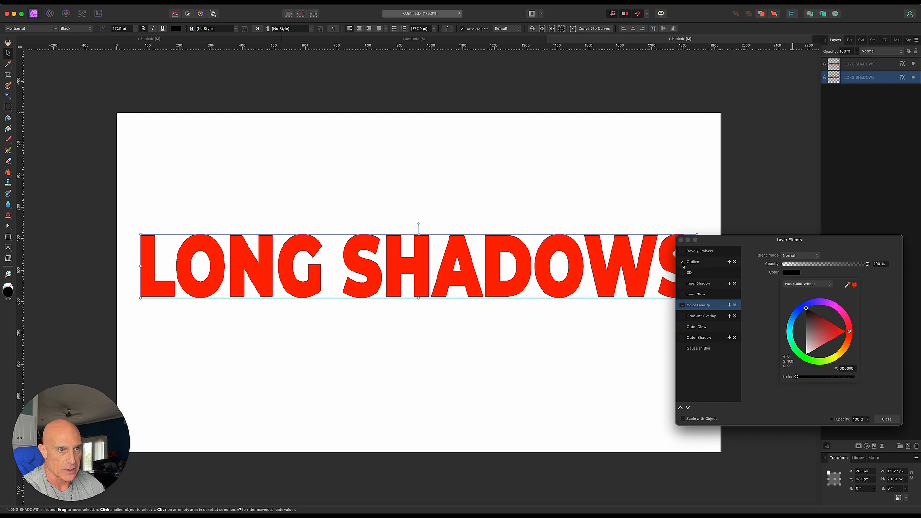
pyautogui.click(886, 419)
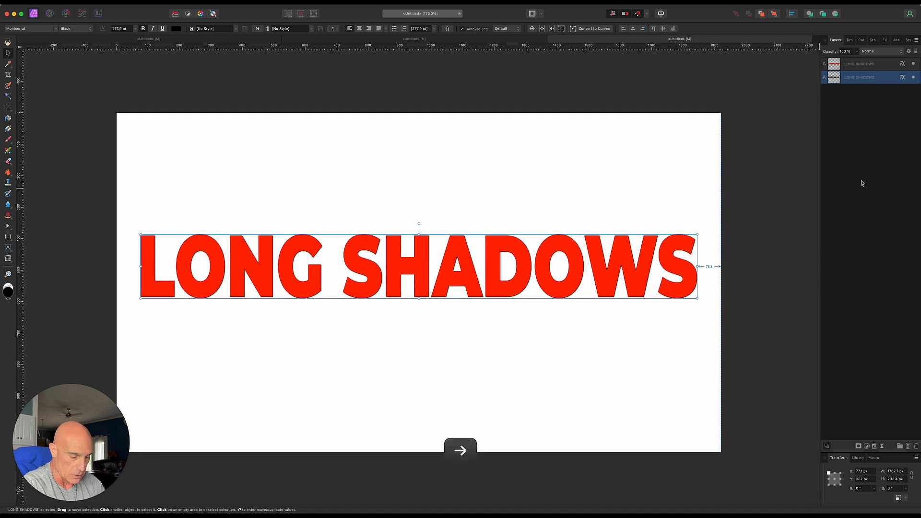
# Duplicate the offset black copy repeatedly with Cmd+J to stack a diagonal shadow
pyautogui.press('cmd+j')
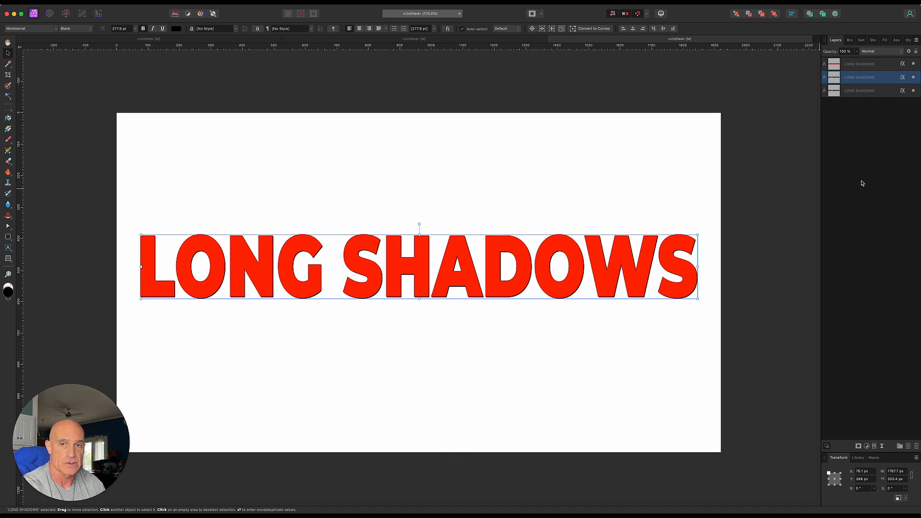
pyautogui.press('cmd+j')
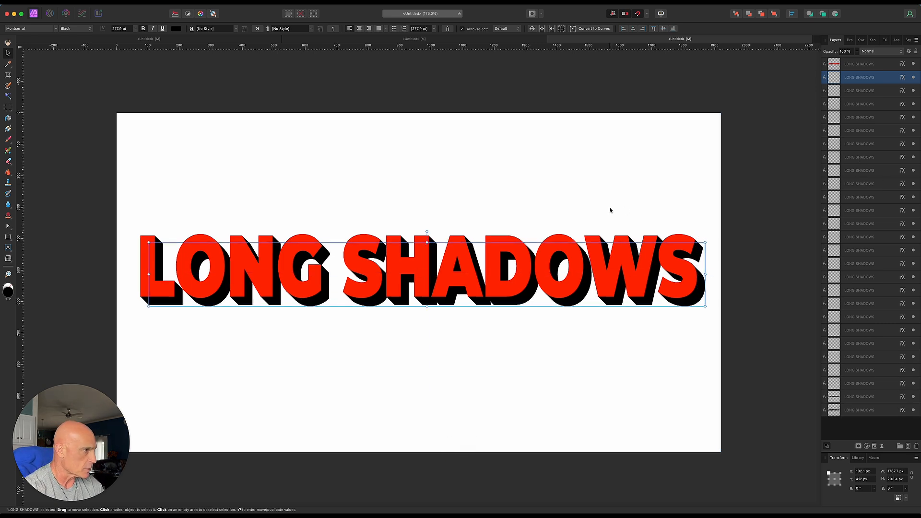
pyautogui.moveTo(704, 226)
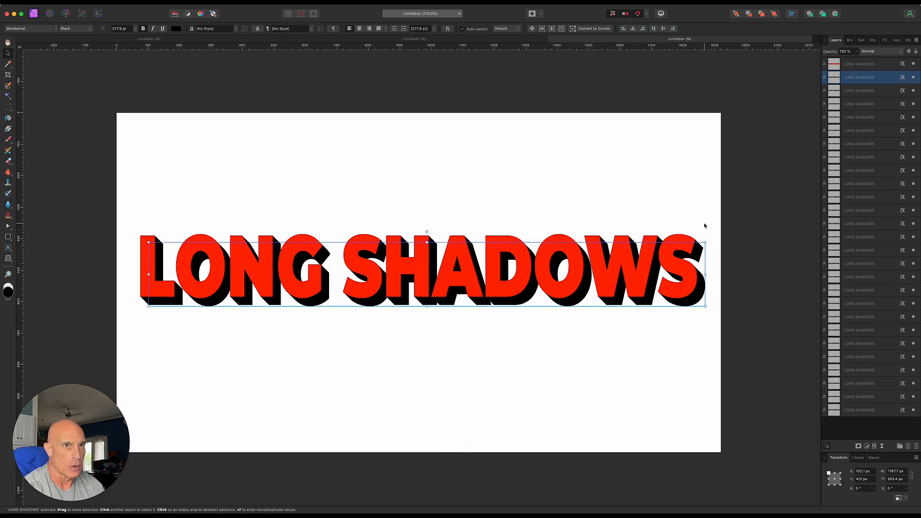
pyautogui.moveTo(804, 257)
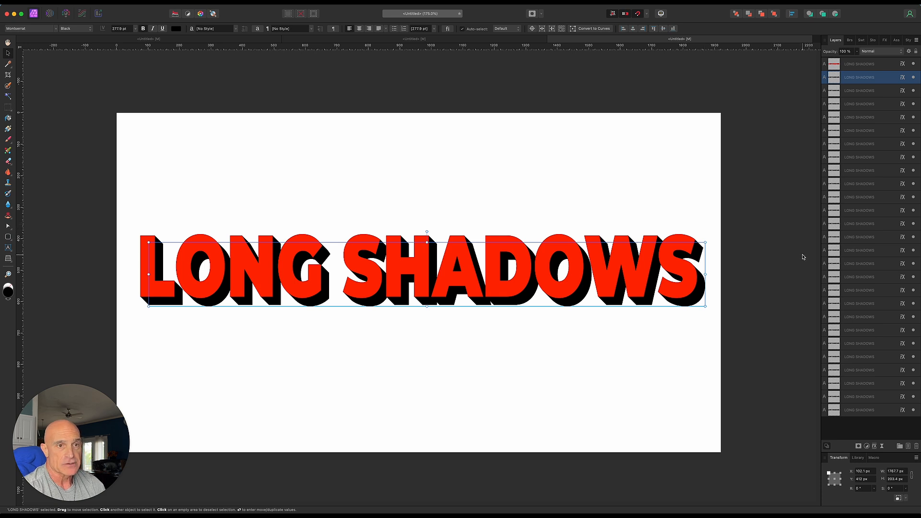
pyautogui.moveTo(851, 261)
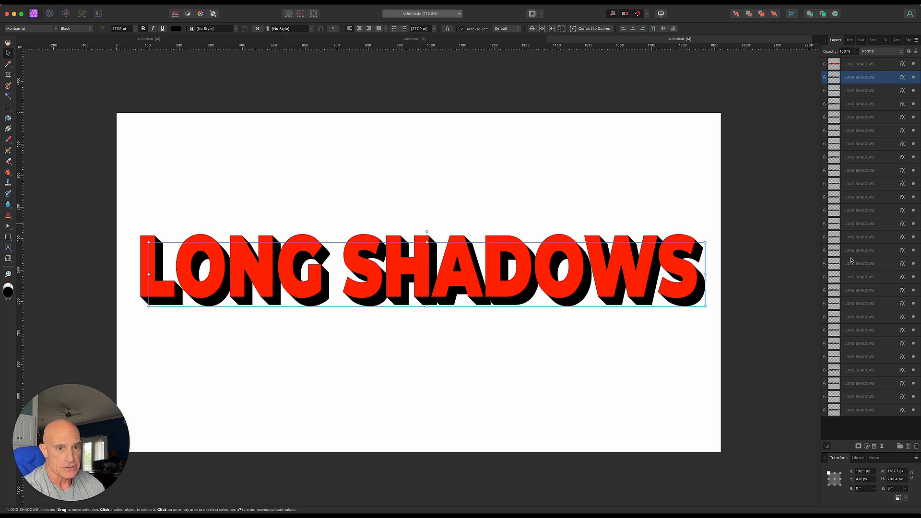
pyautogui.moveTo(855, 411)
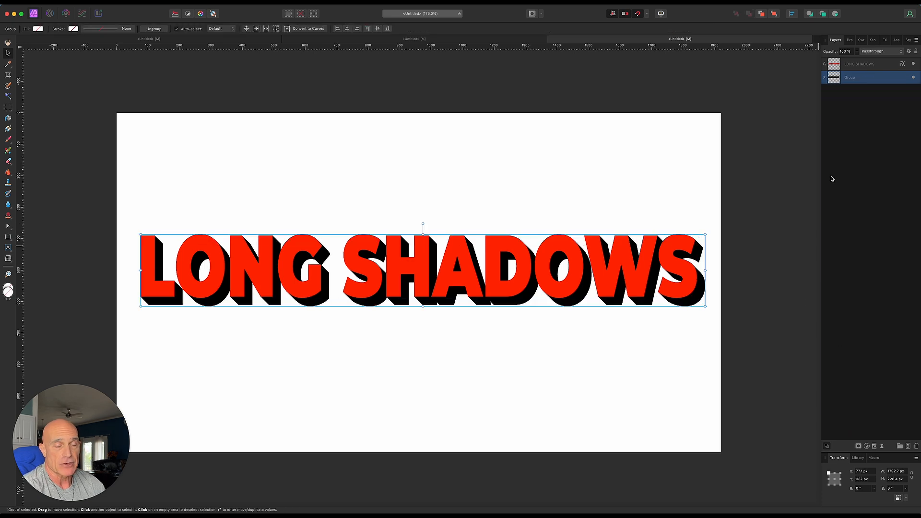
pyautogui.moveTo(860, 172)
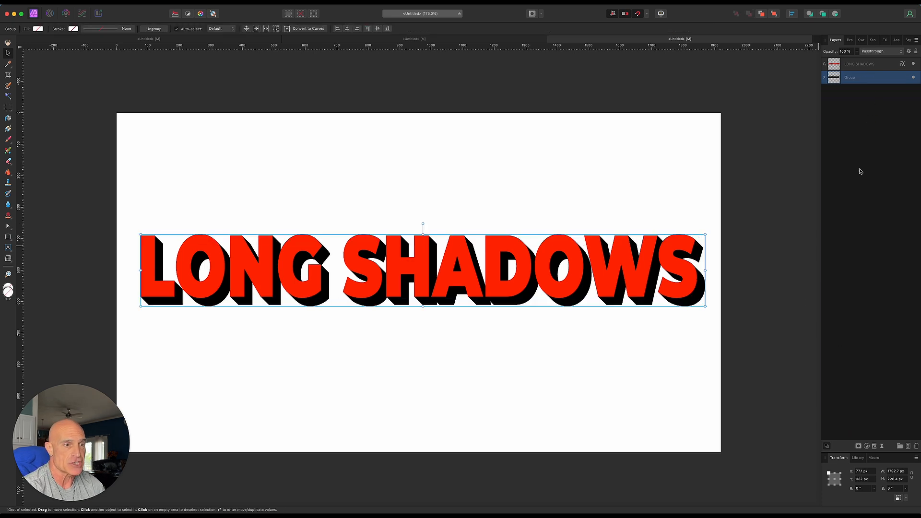
pyautogui.moveTo(877, 371)
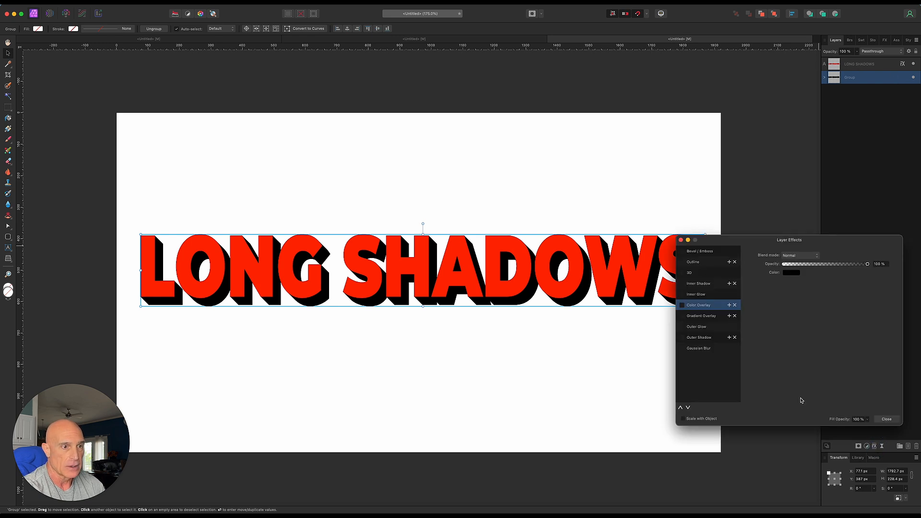
# Tint the shadow group dark red via Color Overlay and add a Gaussian Blur filter
pyautogui.click(682, 304)
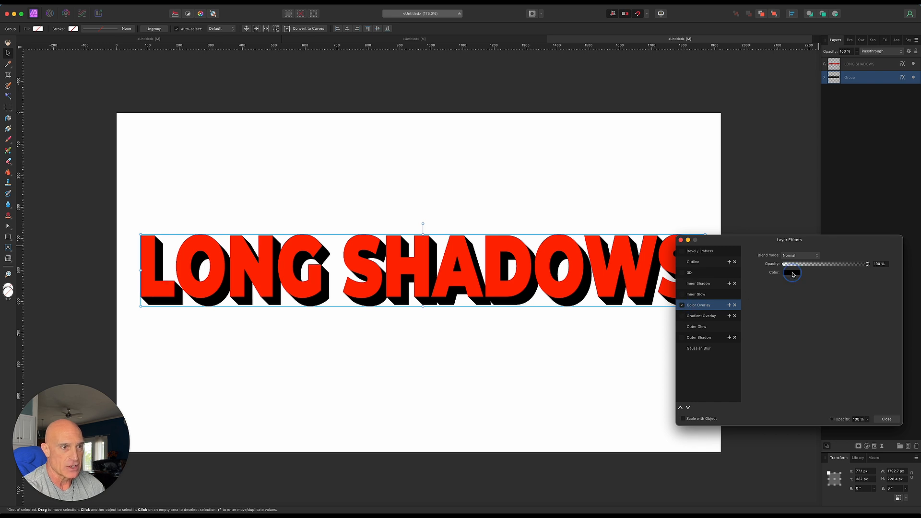
pyautogui.click(791, 273)
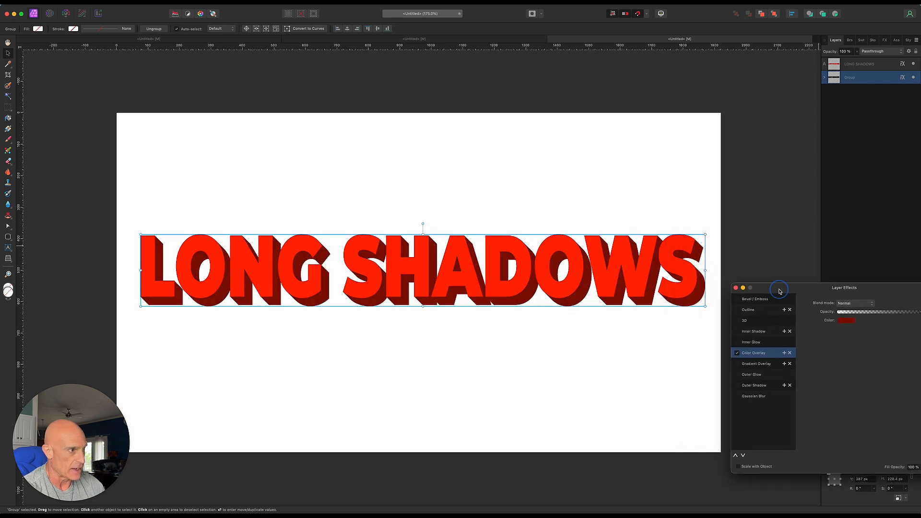
pyautogui.click(735, 287)
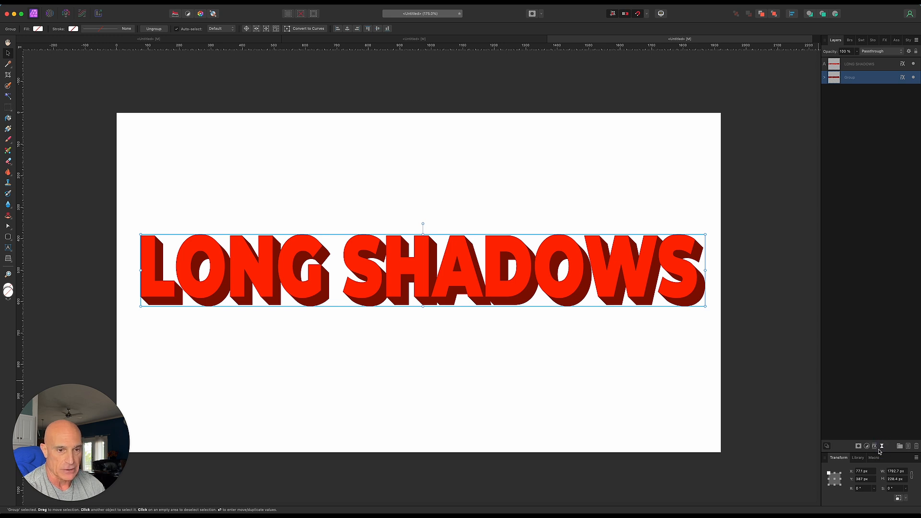
pyautogui.click(874, 446)
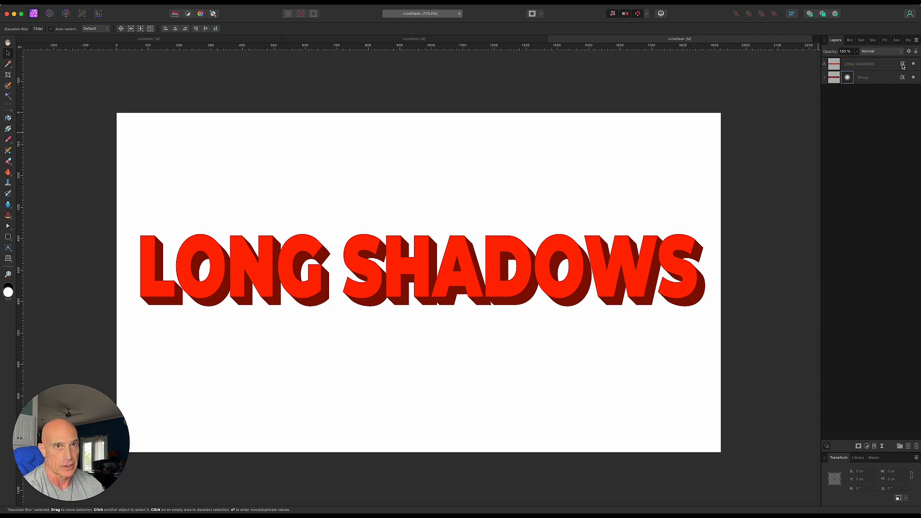
# Set the text's Color Overlay to bright green and disable the shadow group's red overlay
pyautogui.click(897, 63)
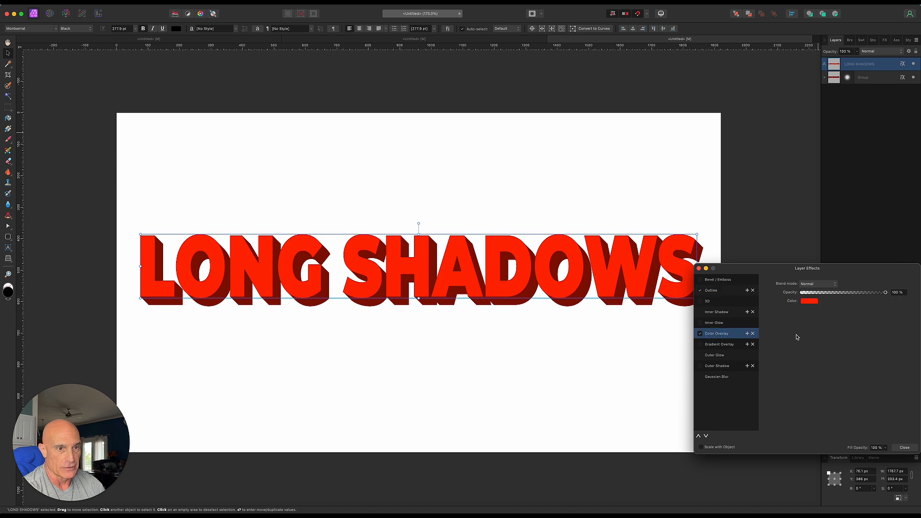
pyautogui.click(809, 301)
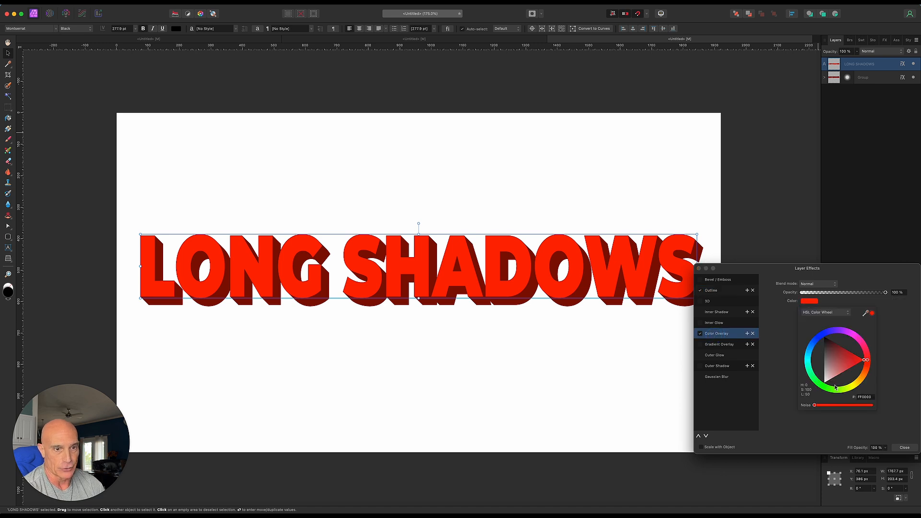
pyautogui.click(845, 369)
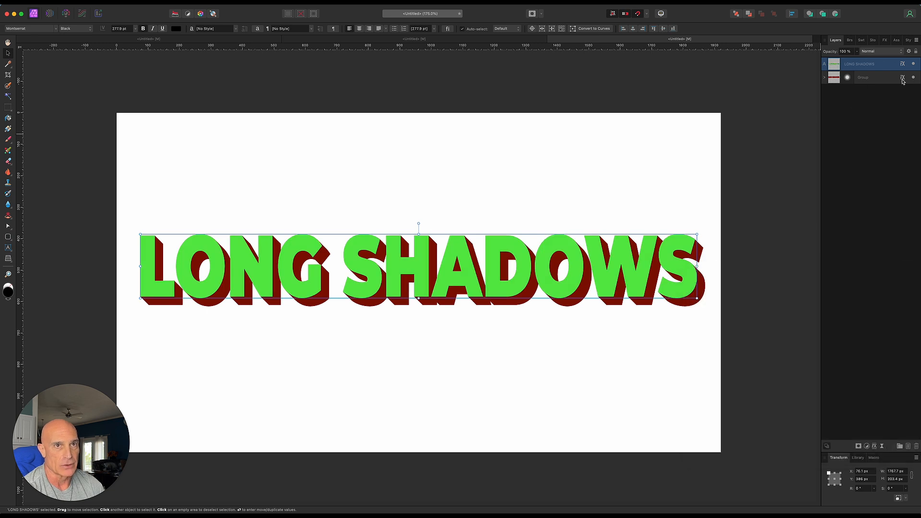
pyautogui.click(911, 77)
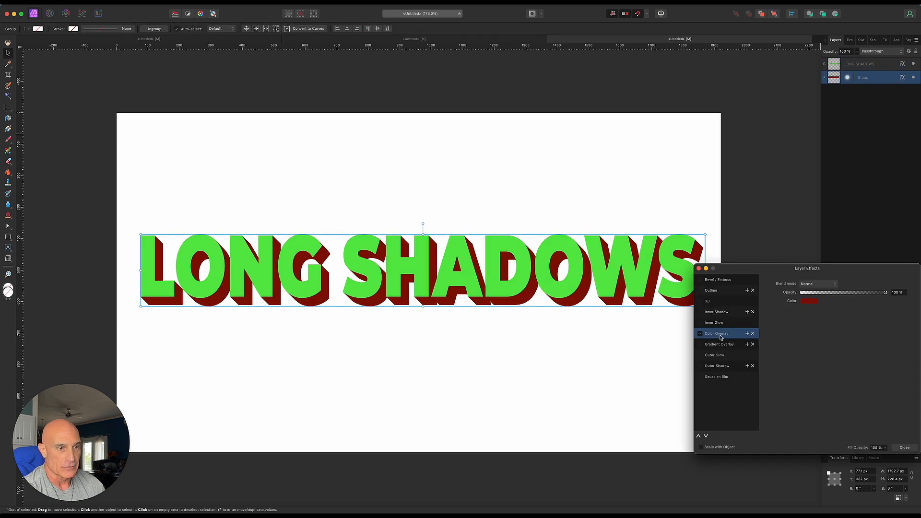
pyautogui.click(809, 300)
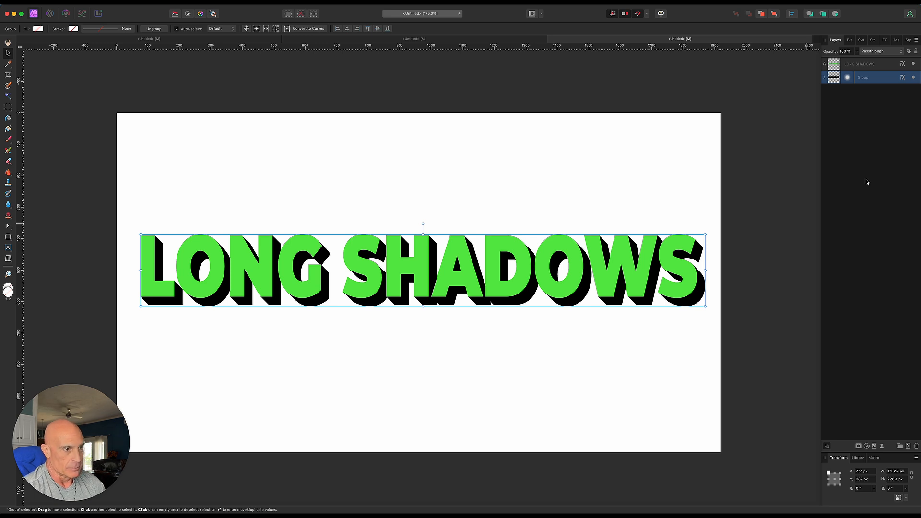
pyautogui.moveTo(896, 436)
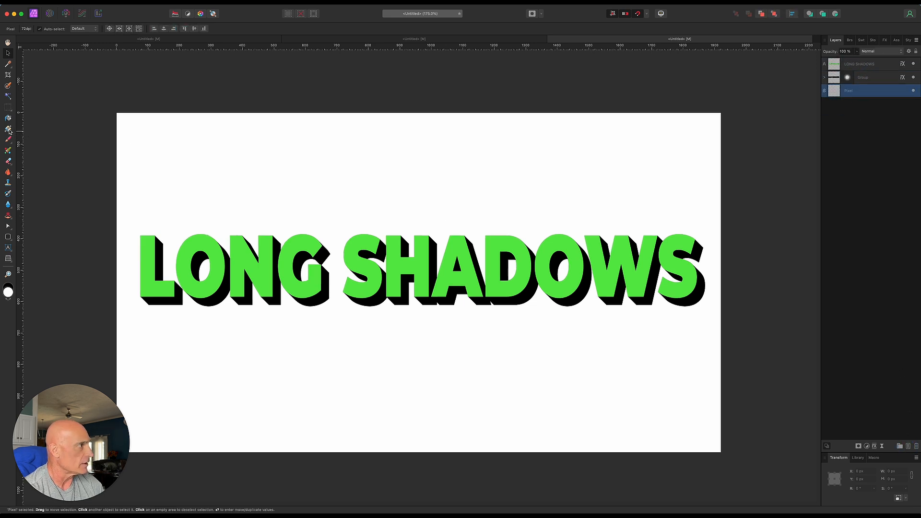
# Select the Gradient Tool to fill the new bottom pixel layer
pyautogui.click(8, 128)
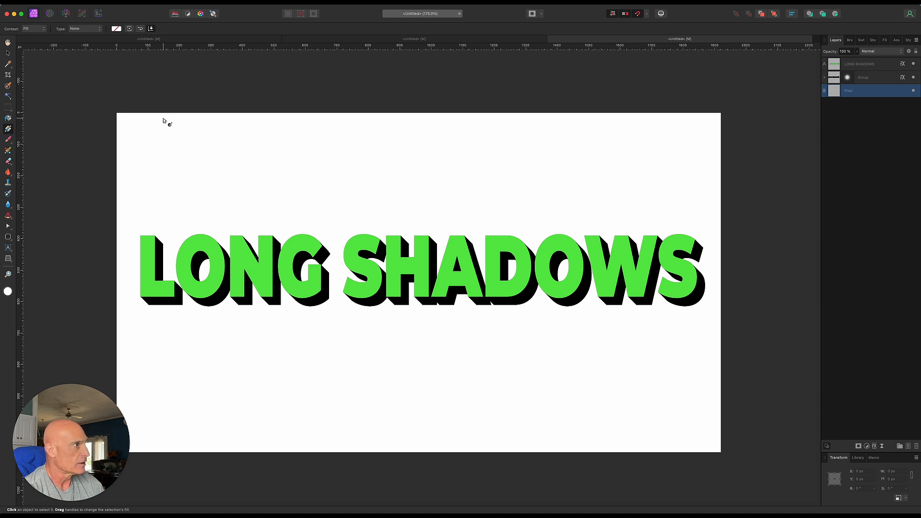